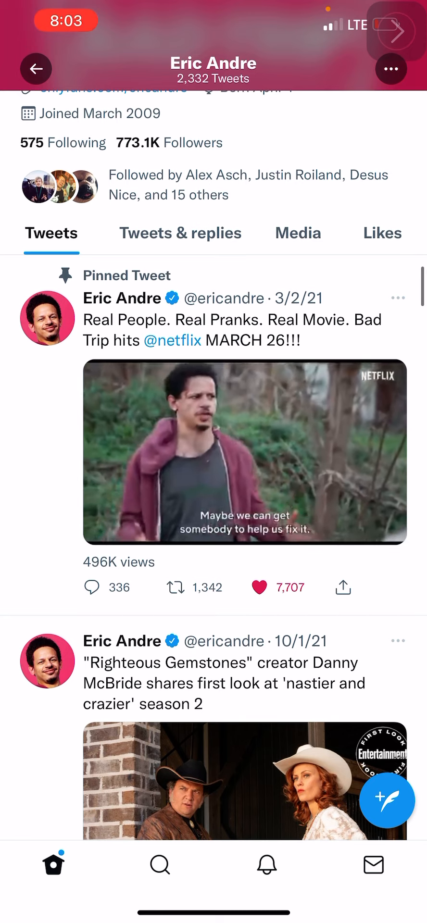
Play Eric Andre's pinned Bad Trip trailer full screen from his Twitter profile.
scroll("down", 3)
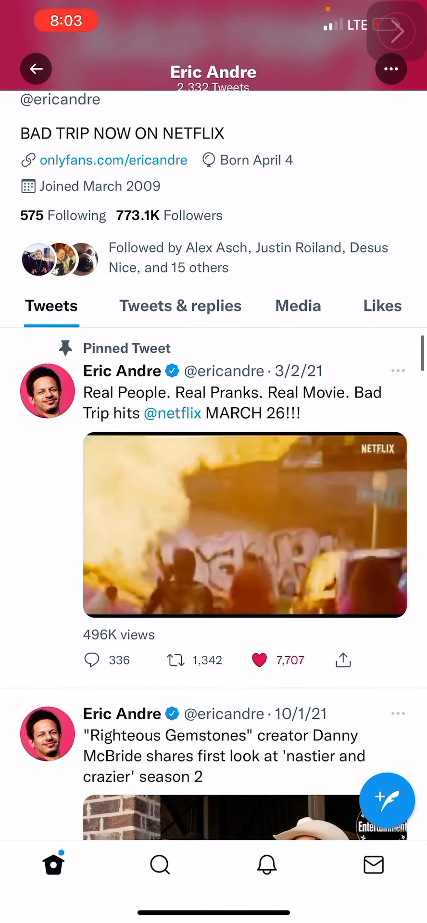
scroll("down", 3)
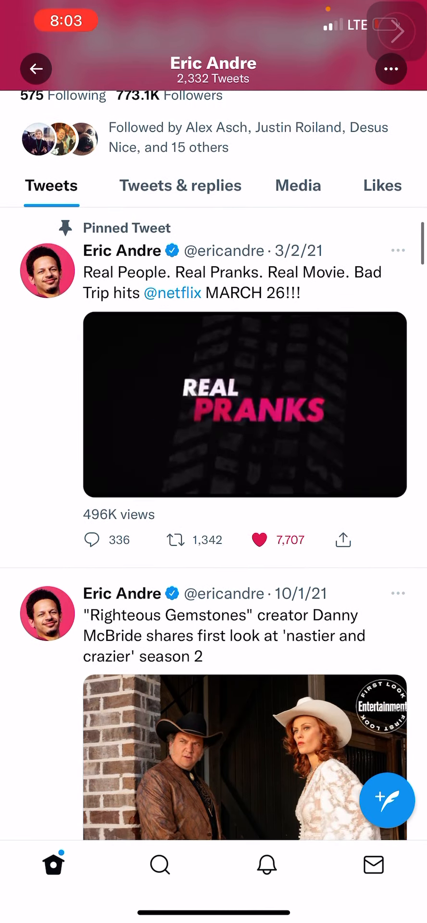
left_click(242, 408)
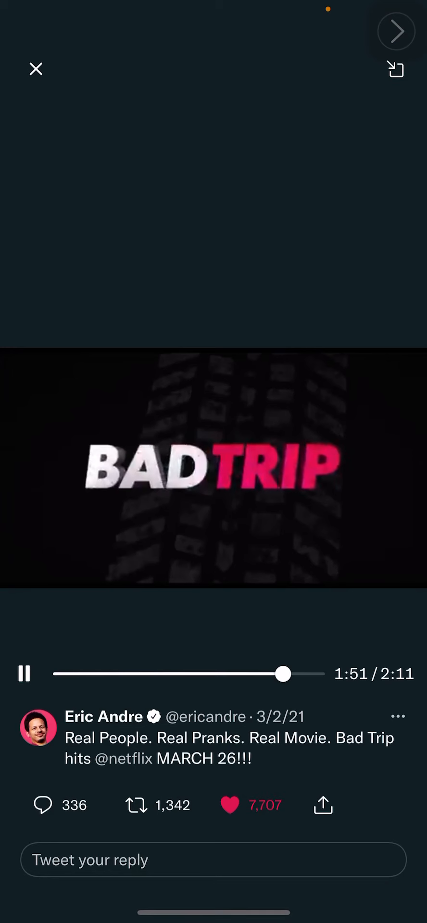
left_click(25, 674)
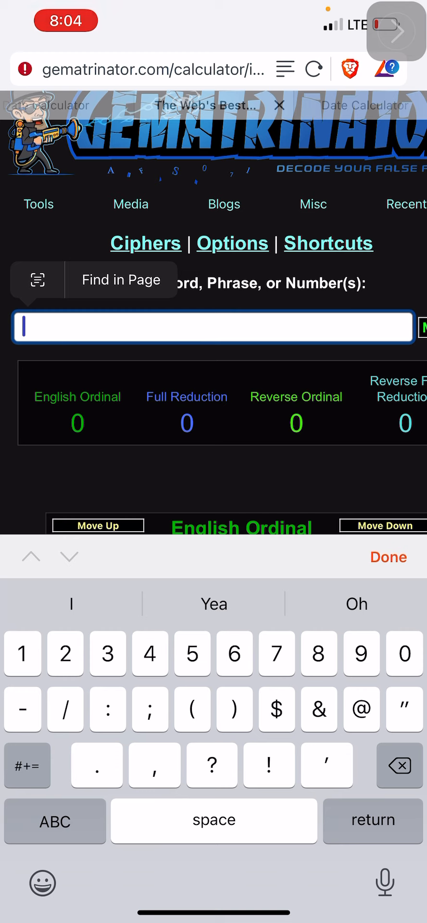
Begin entering 'Bad trip' into the Gematrinator calculator.
type("Bad trip")
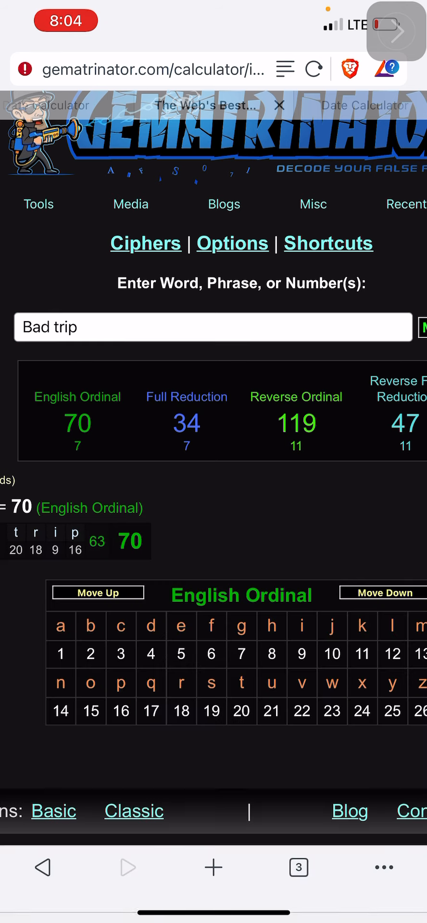
Narrow the ciphers to Reverse Full Reduction only, so 'Bad trip' shows 47.
left_click(146, 243)
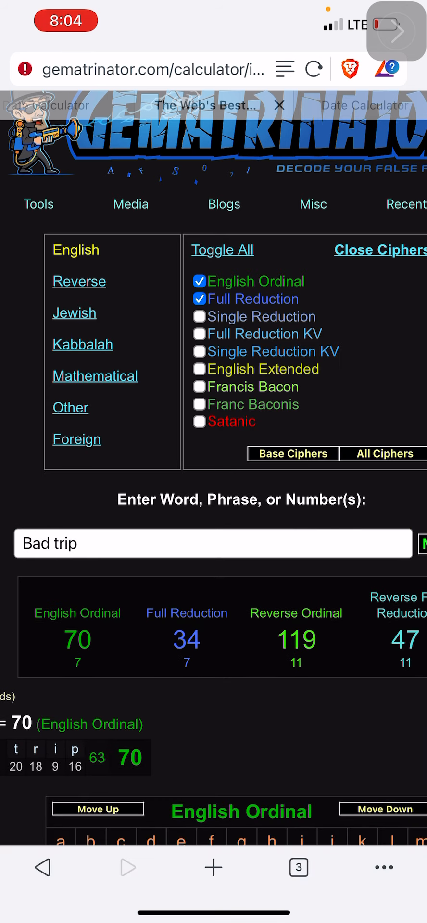
left_click(222, 250)
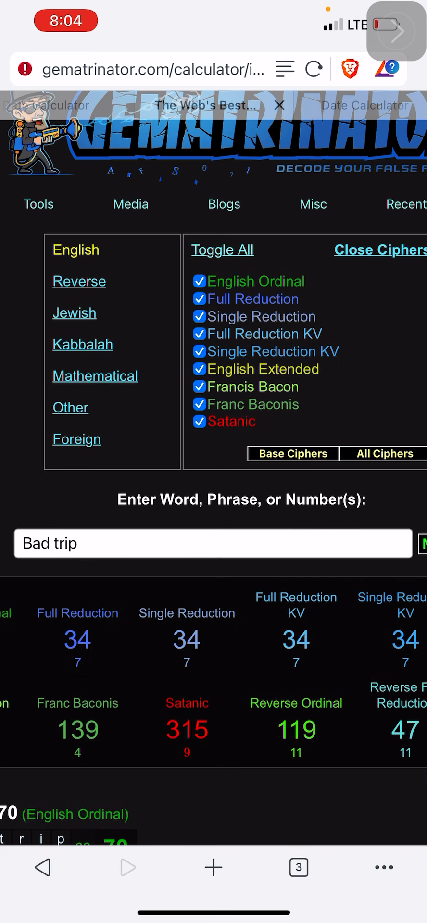
left_click(79, 280)
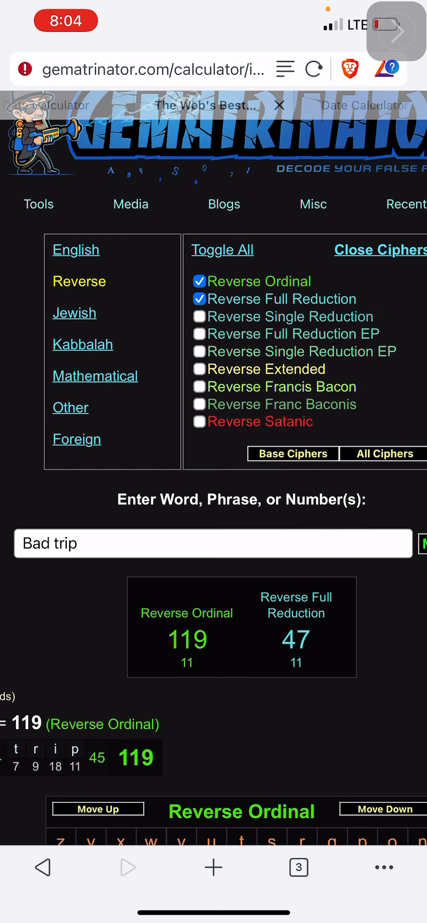
left_click(199, 281)
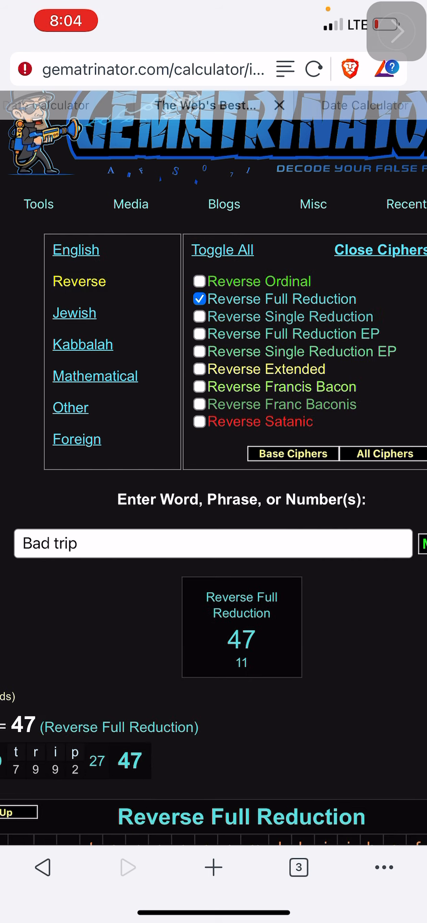
left_click(199, 299)
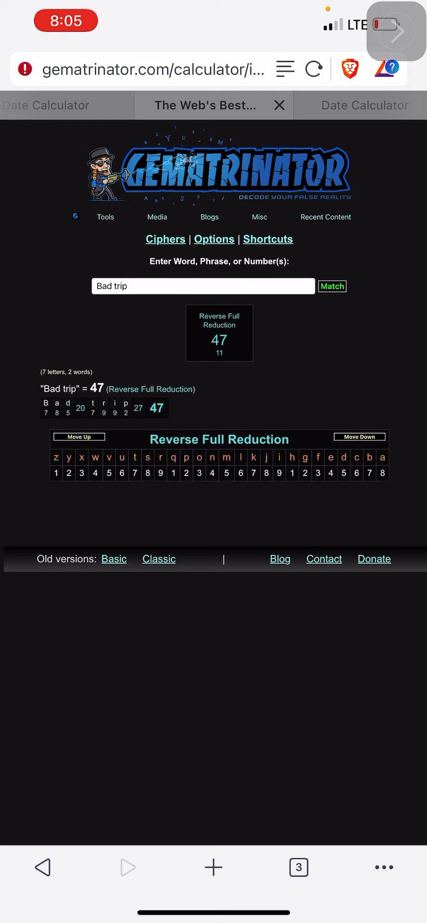
Re-enable Reverse Ordinal, then open the Number Properties page for 47 (15th prime).
left_click(165, 239)
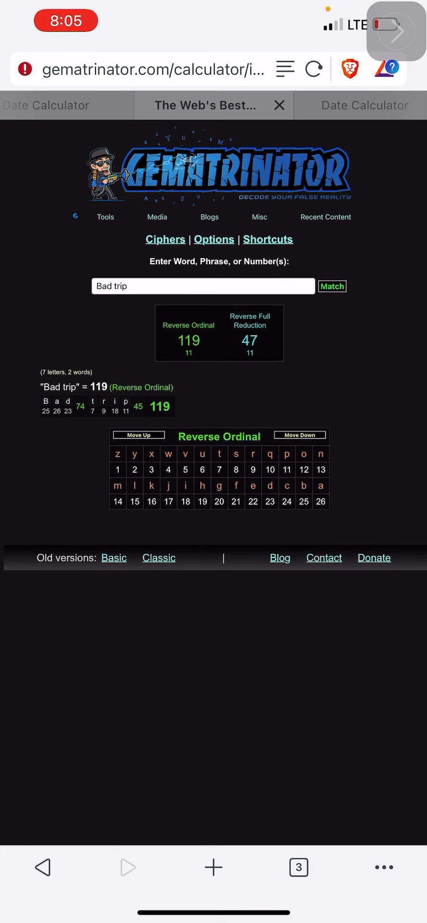
scroll("down", 3)
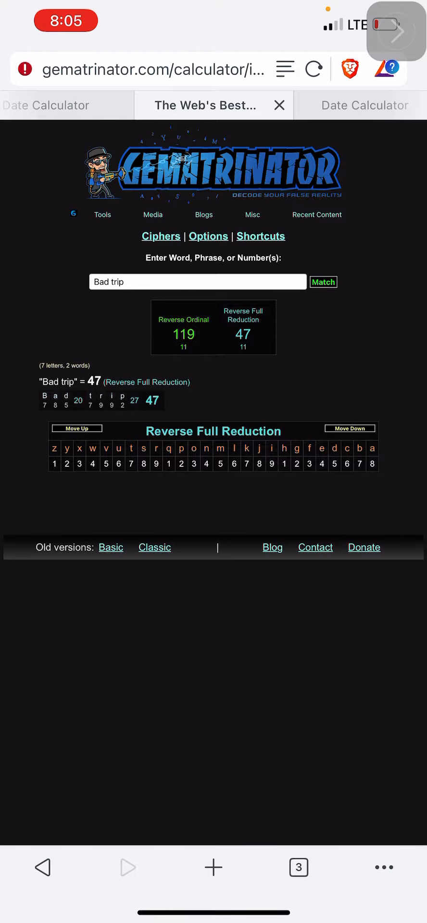
left_click(213, 867)
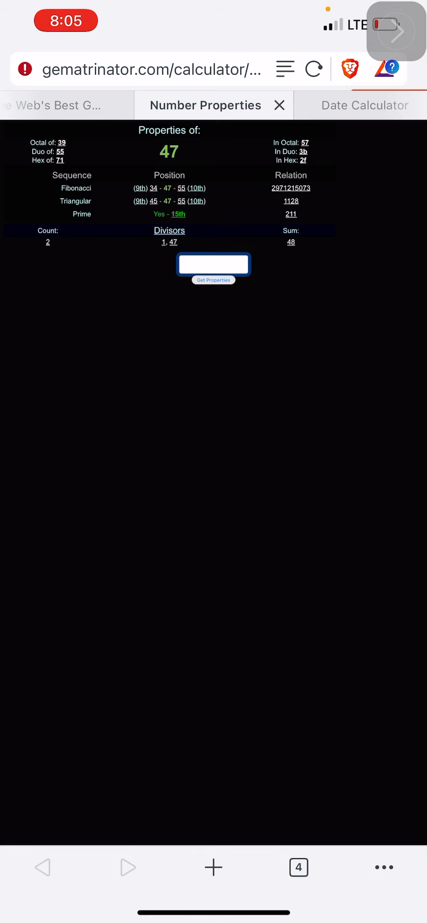
Look up the properties of 211, confirming it is the 47th prime.
left_click(214, 264)
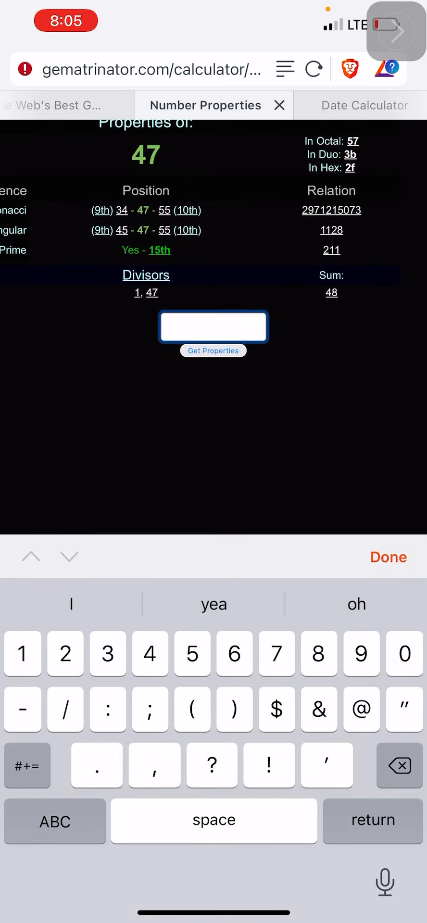
type("211")
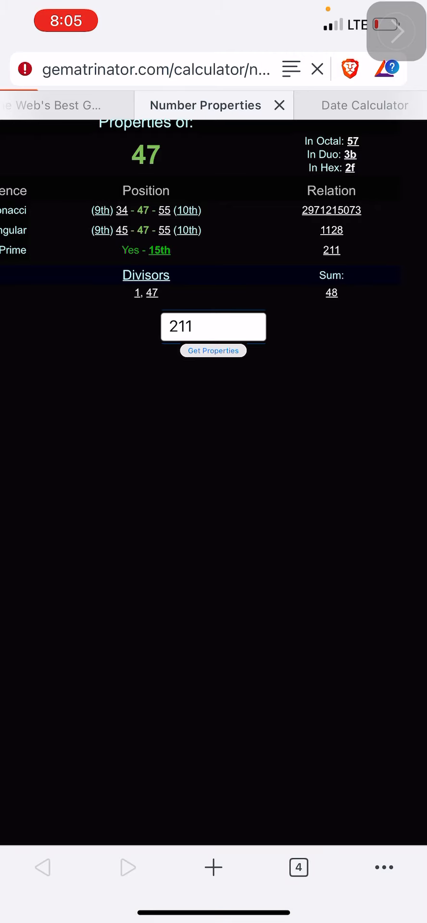
left_click(213, 350)
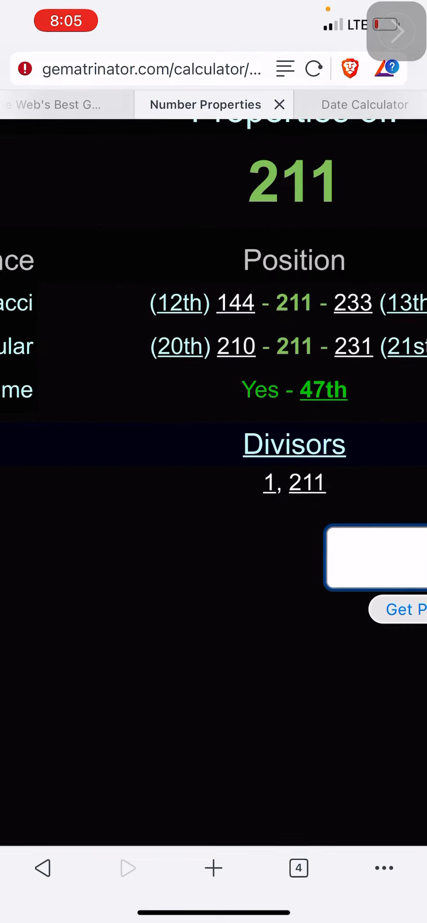
Return to the calculator tab and re-enter 'Bad trip' for its 47 result.
left_click(57, 105)
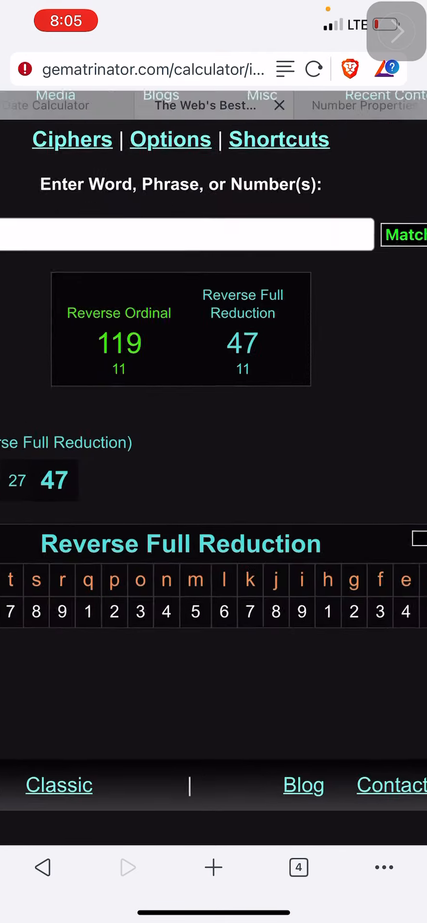
type("Bad trip")
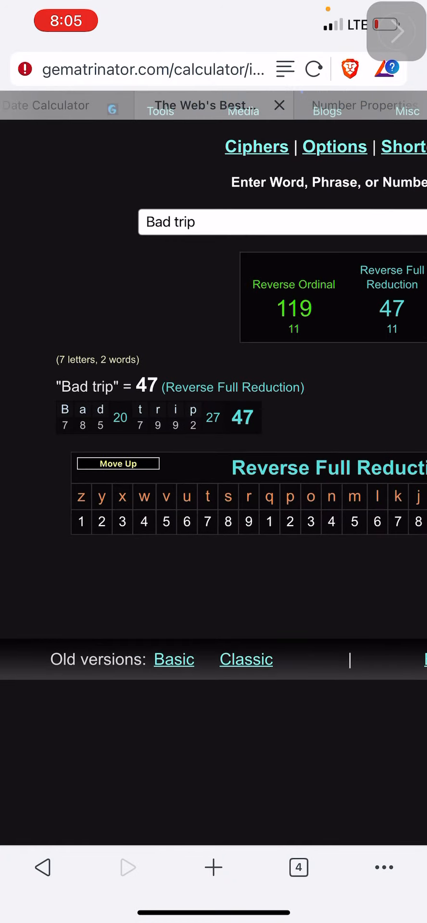